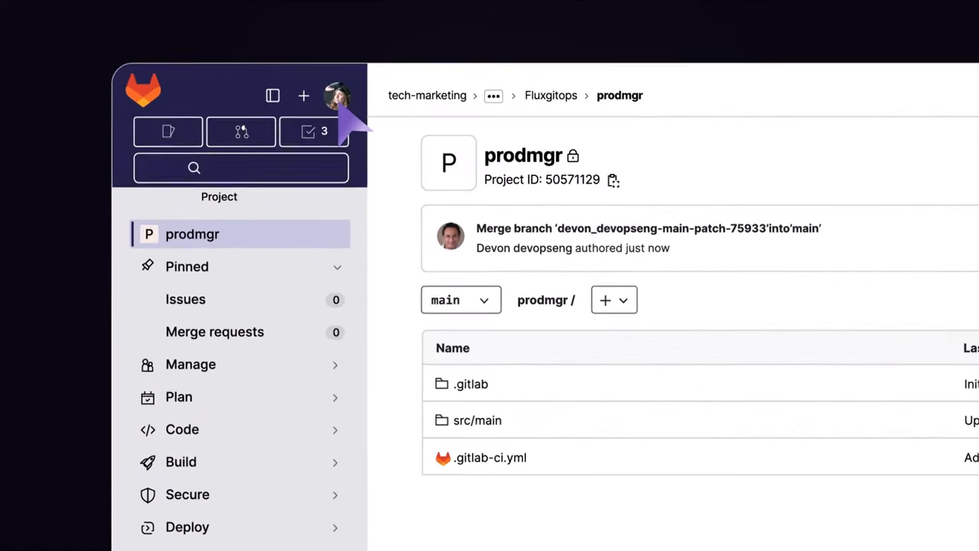
# Open AppController.java via src/main and java/csaa/jspring/ProductManager in the prodmgr repository.
pyautogui.click(338, 90)
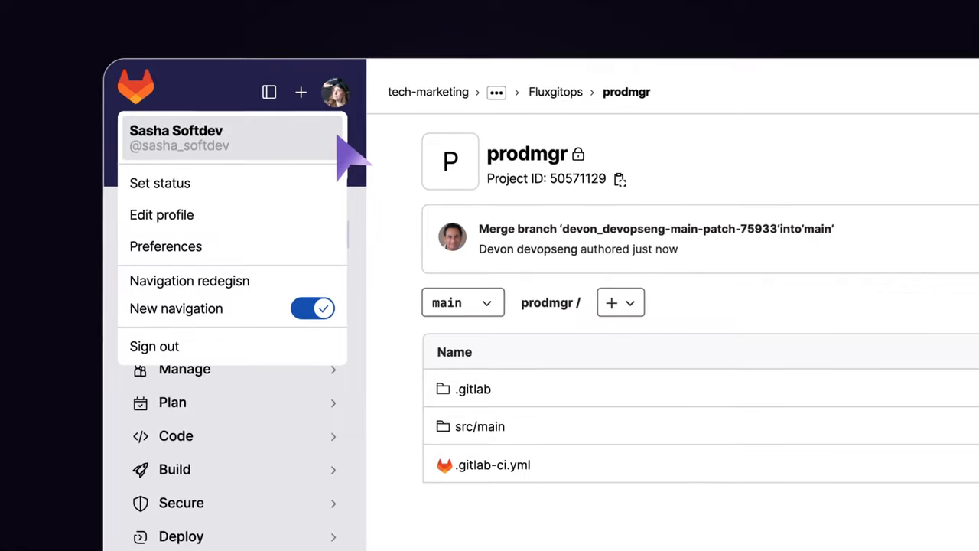
pyautogui.click(335, 88)
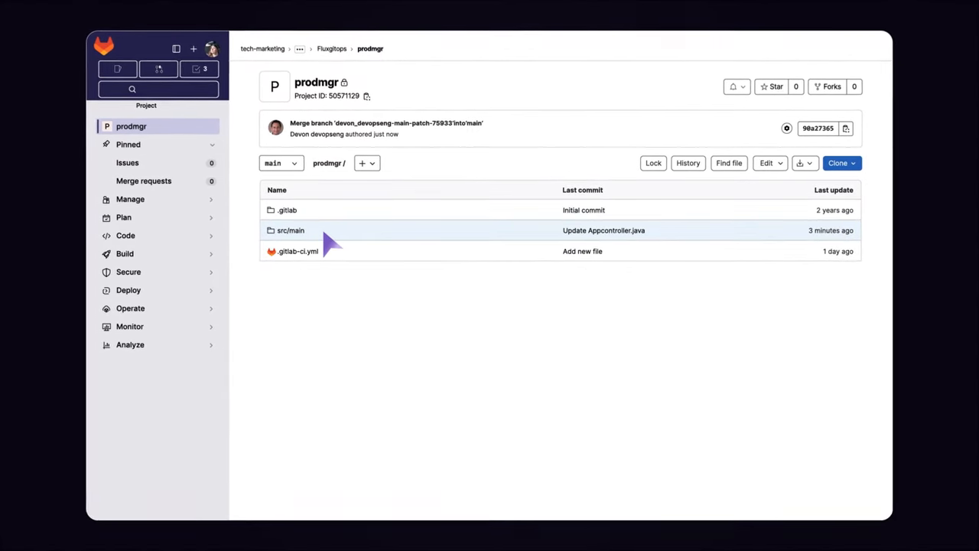
pyautogui.click(291, 230)
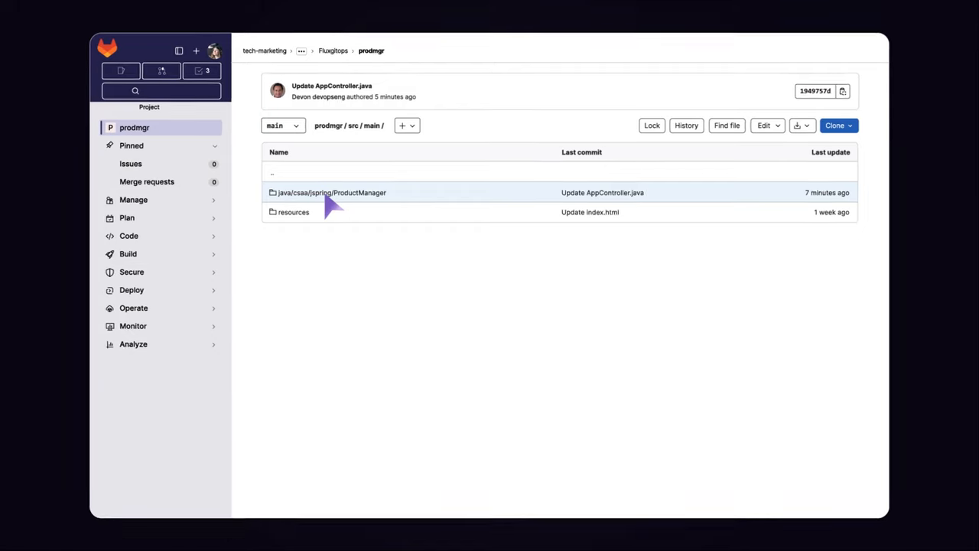
pyautogui.click(331, 192)
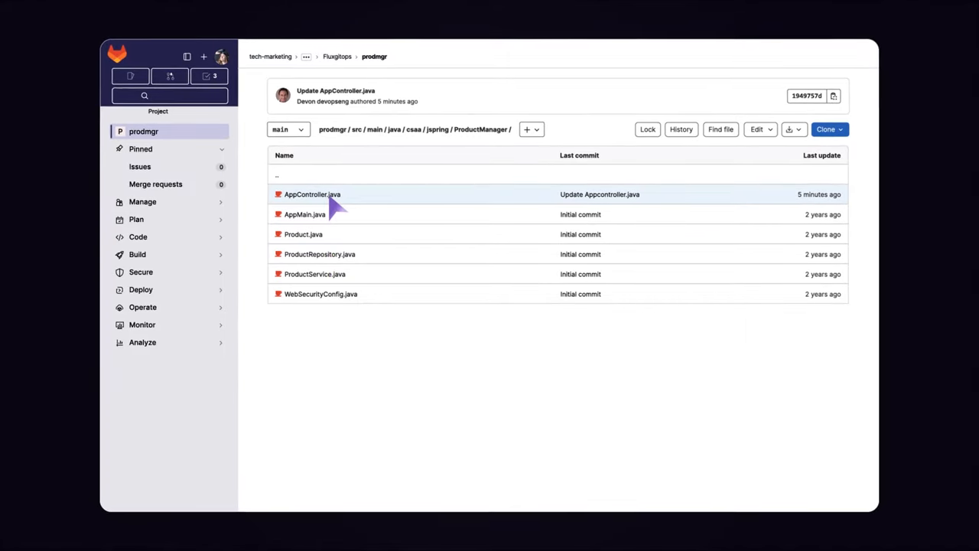
pyautogui.click(312, 193)
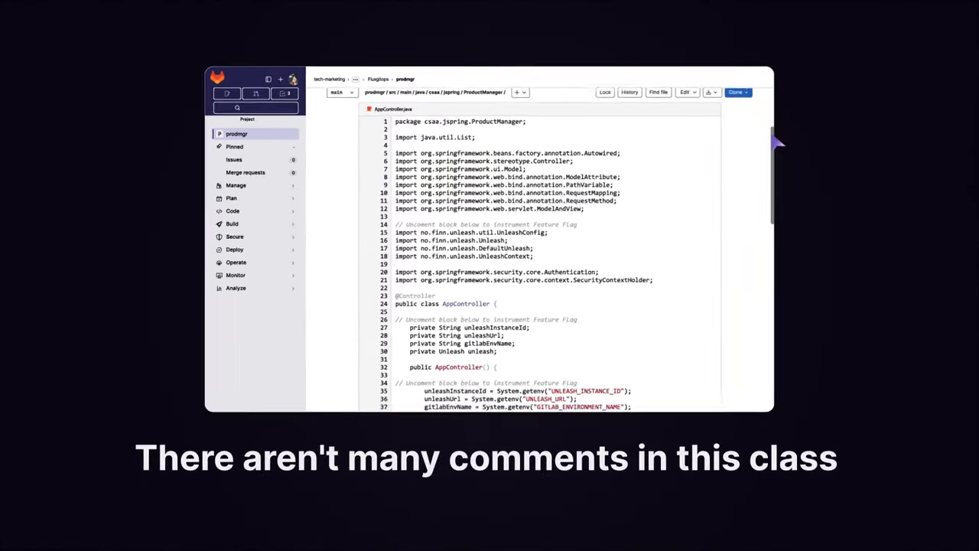
# Scroll AppController.java down to the viewHomePage method around lines 37–77.
pyautogui.scroll(-3)
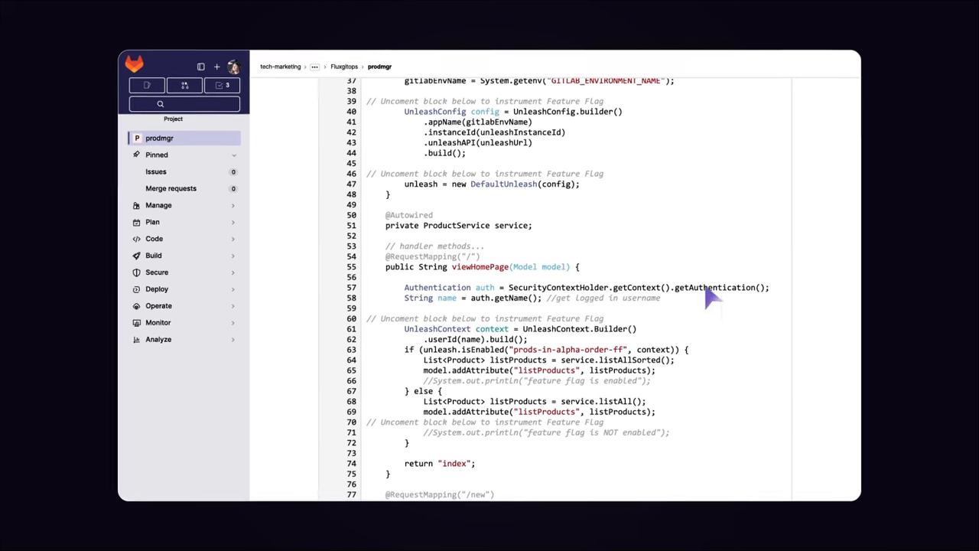
pyautogui.doubleClick(480, 266)
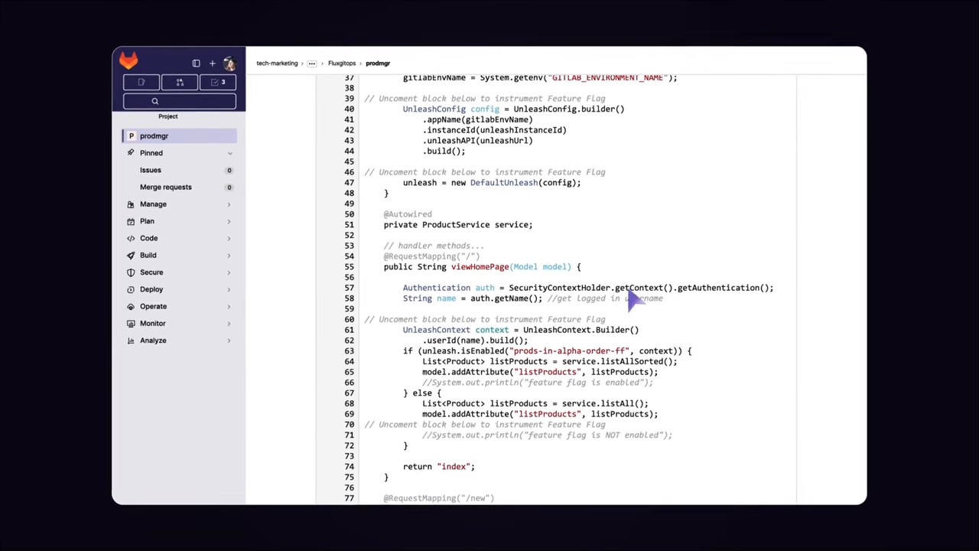
pyautogui.scroll(-3)
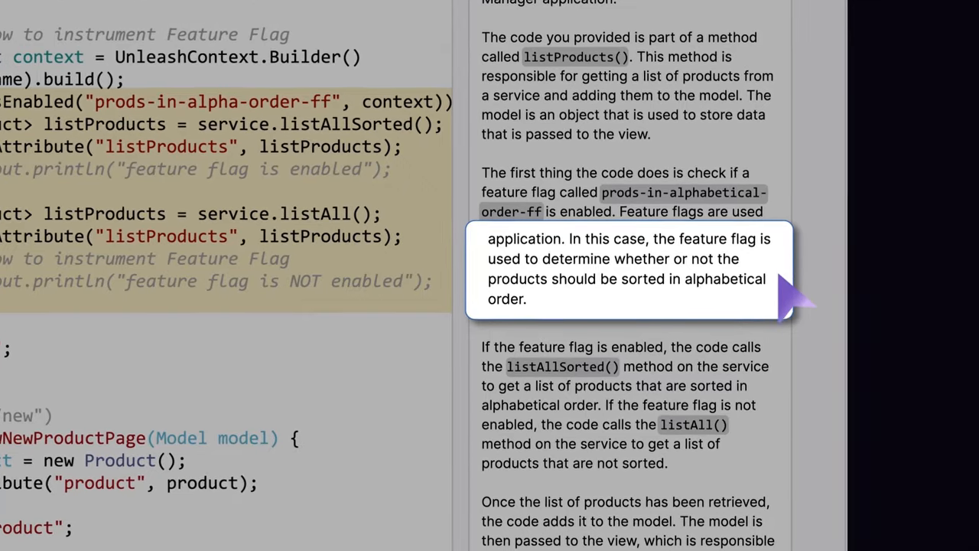
# Scroll through the Duo explanation of the sorted/unsorted product-list feature-flag block.
pyautogui.scroll(-3)
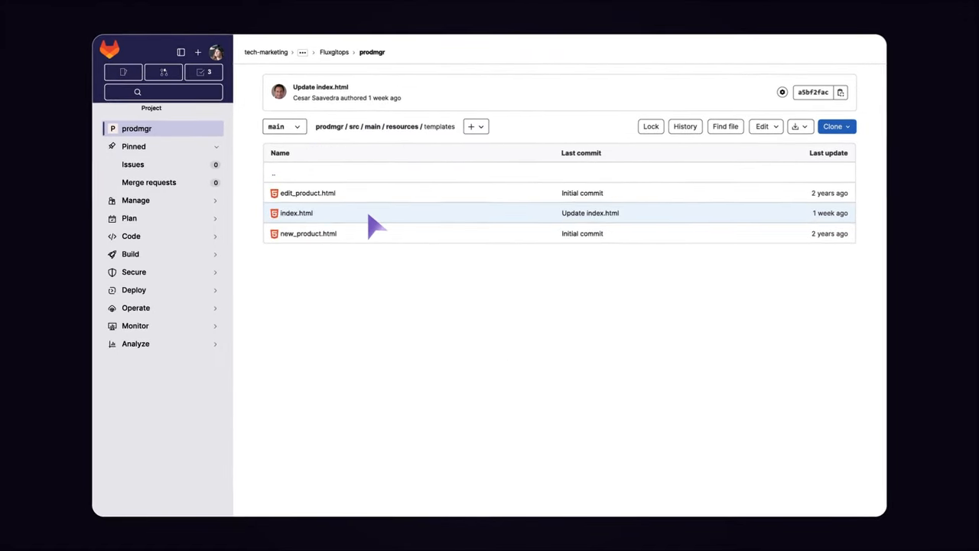
# Open index.html and scroll down to the product table body on lines 31–44.
pyautogui.click(296, 212)
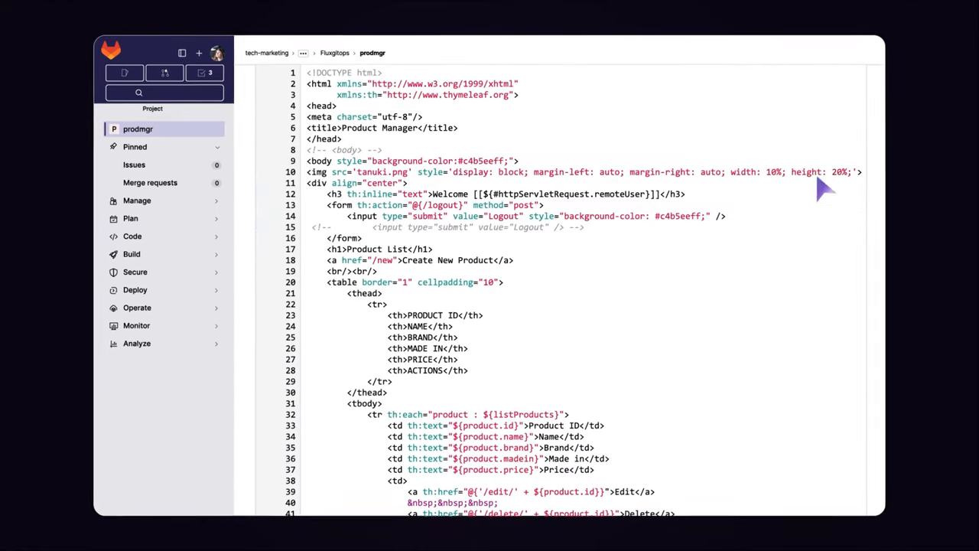
pyautogui.scroll(-3)
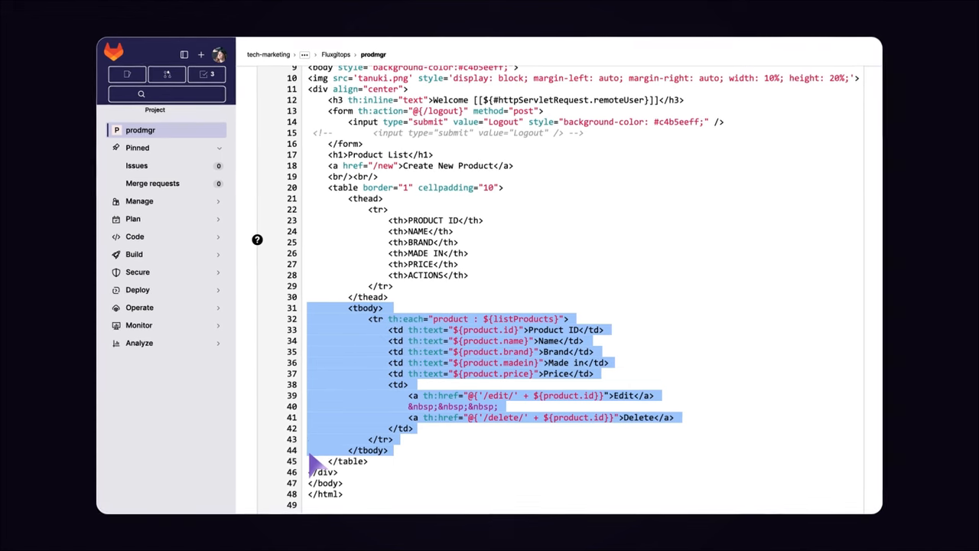
pyautogui.moveTo(258, 240)
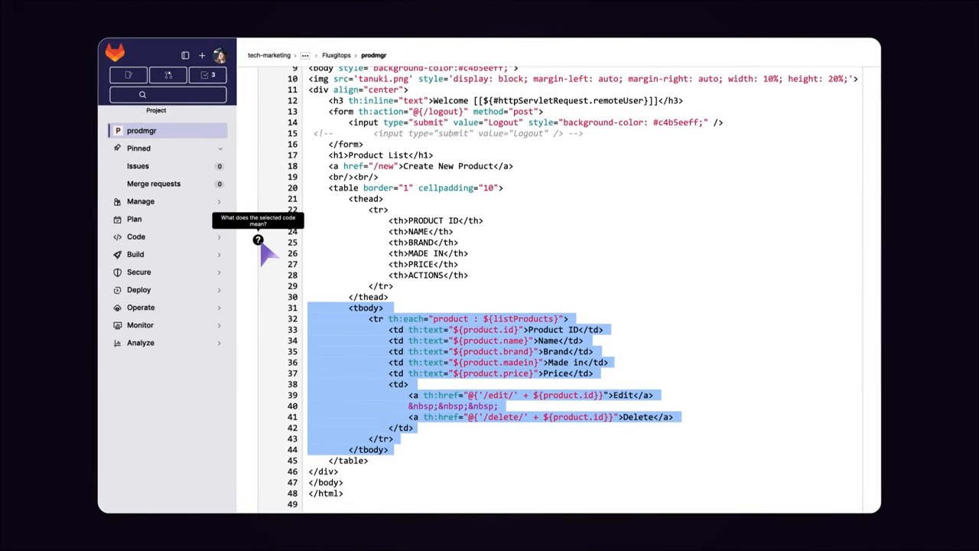